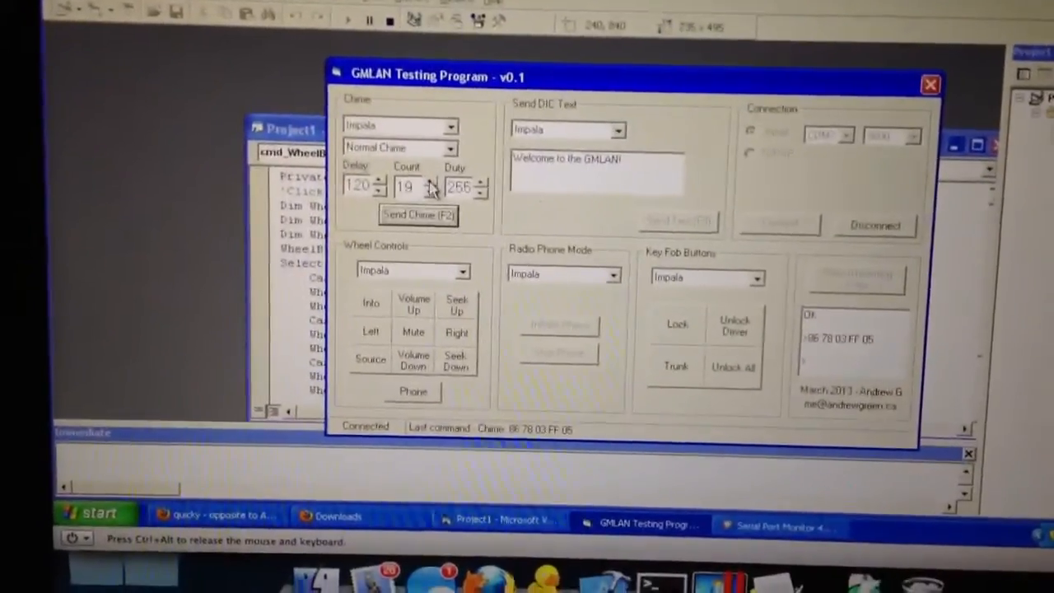
Raise the chime count to 20 and send the chime to the car.
left_click(427, 177)
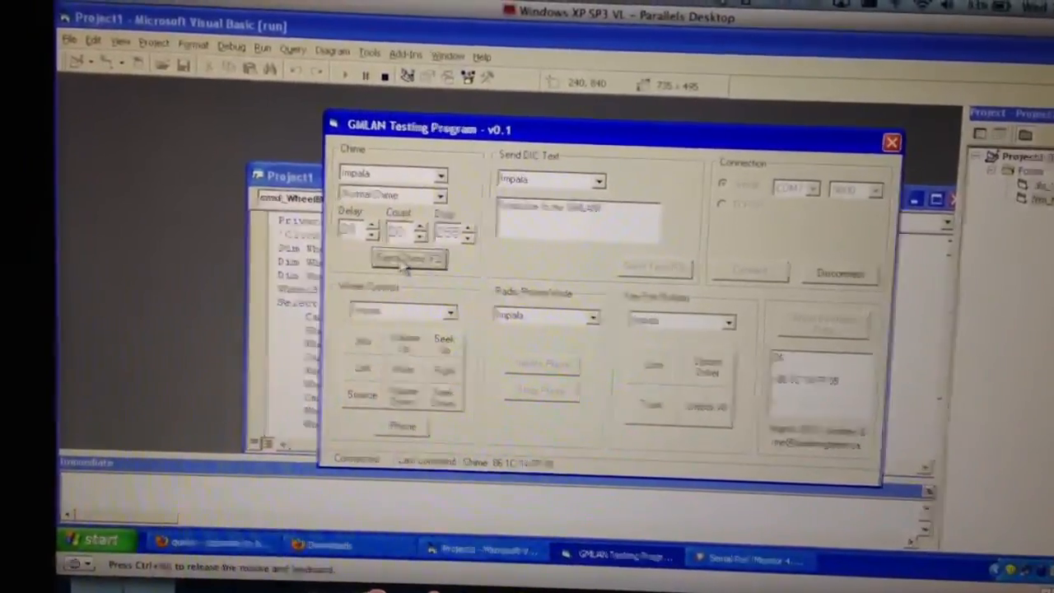
left_click(453, 196)
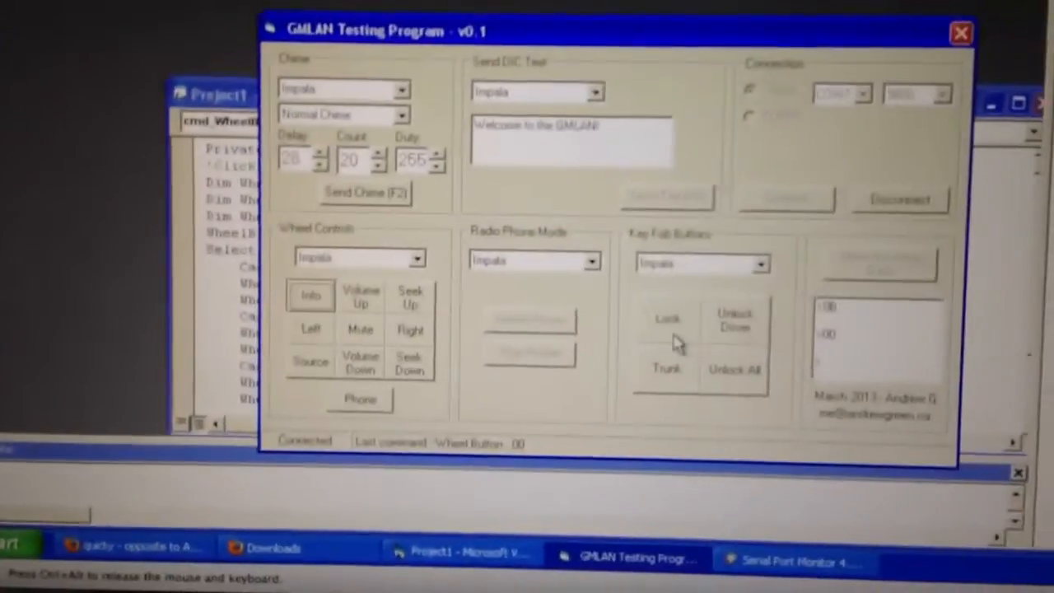
Send a Volume Up wheel command, then the Unlock All key fob command (02 03).
left_click(667, 340)
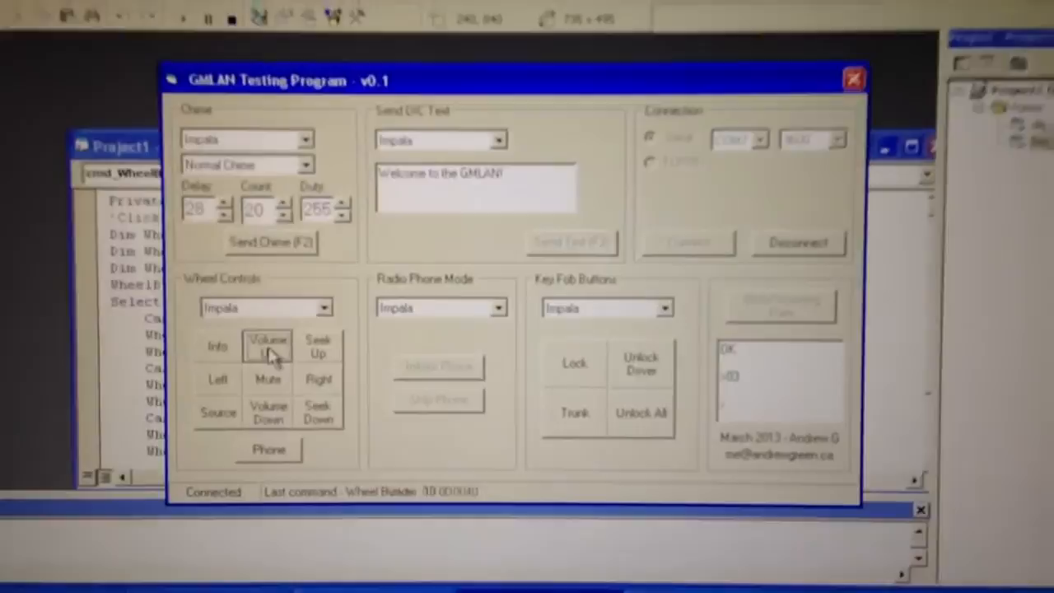
left_click(266, 346)
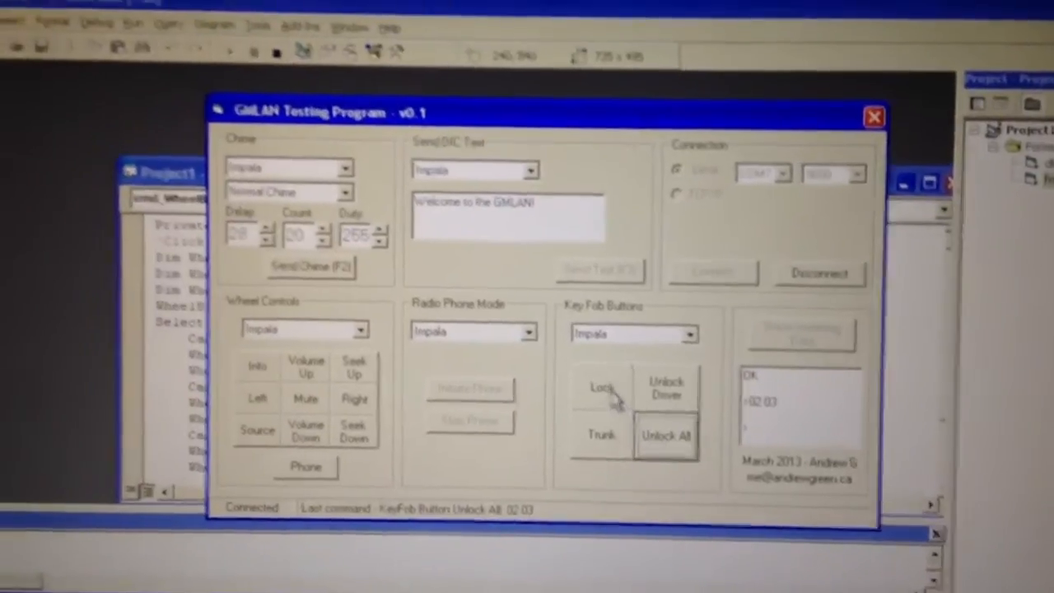
Lock the car's doors with the key fob Lock command.
left_click(601, 388)
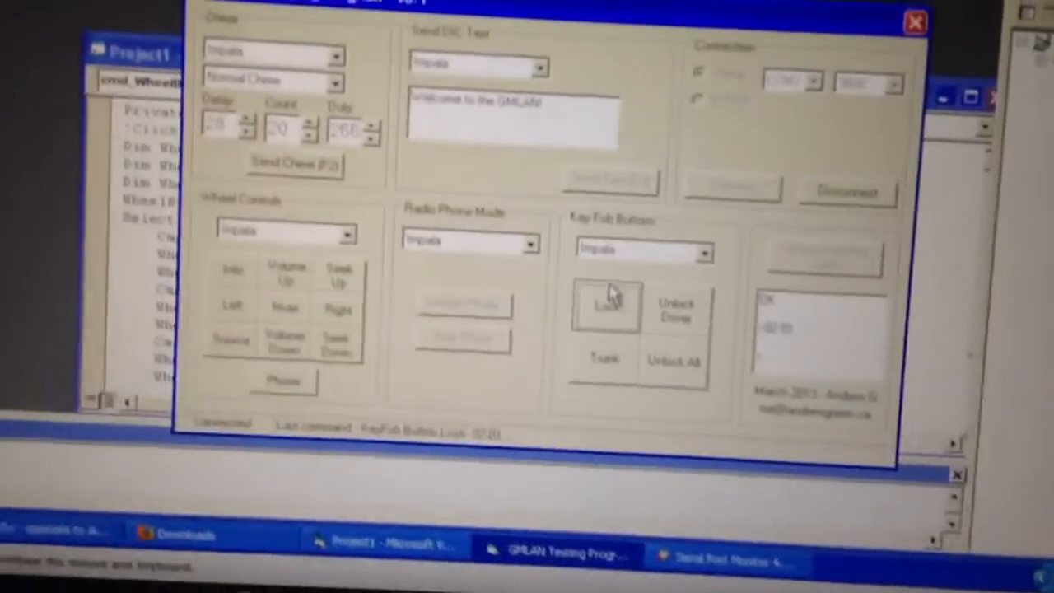